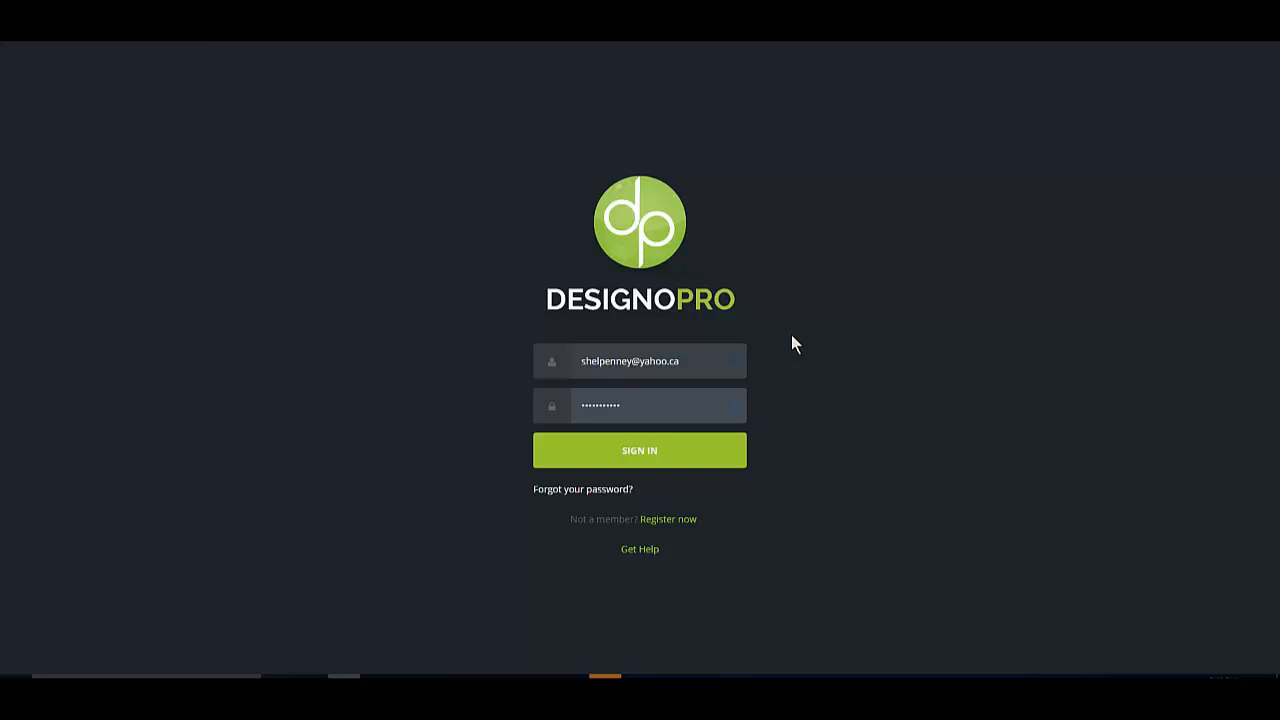
pyautogui.moveTo(807, 317)
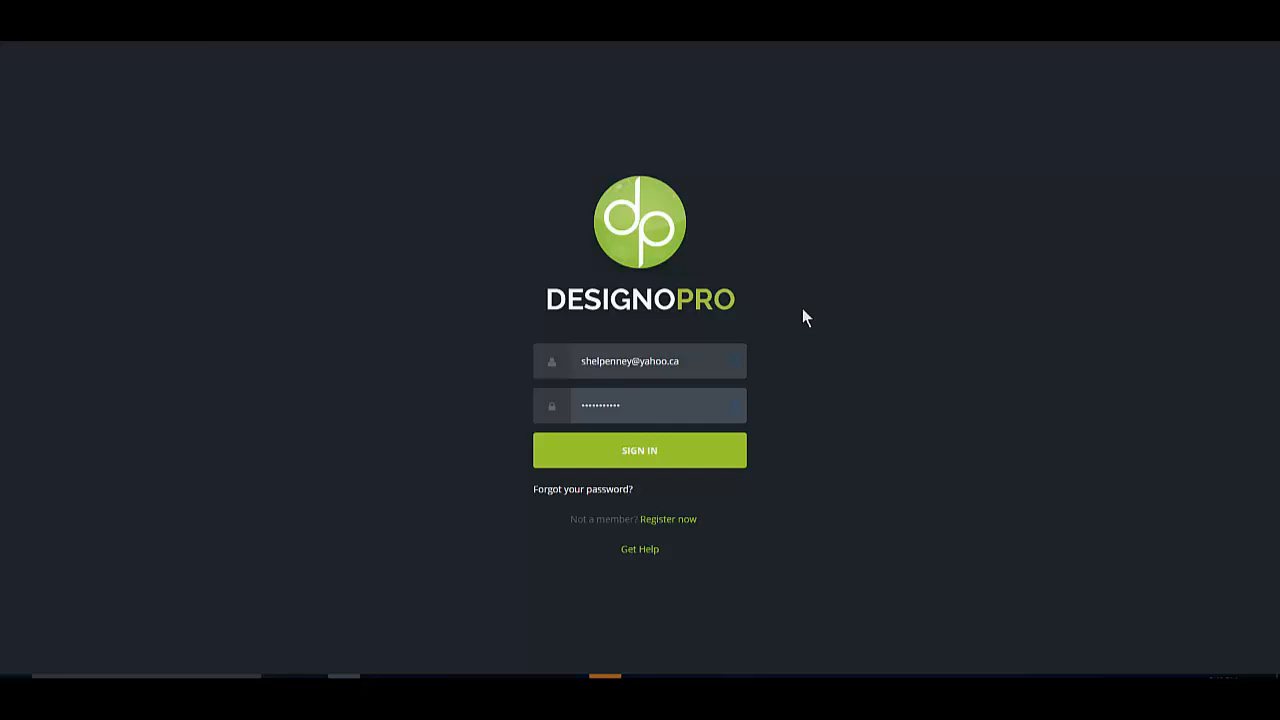
pyautogui.moveTo(800, 320)
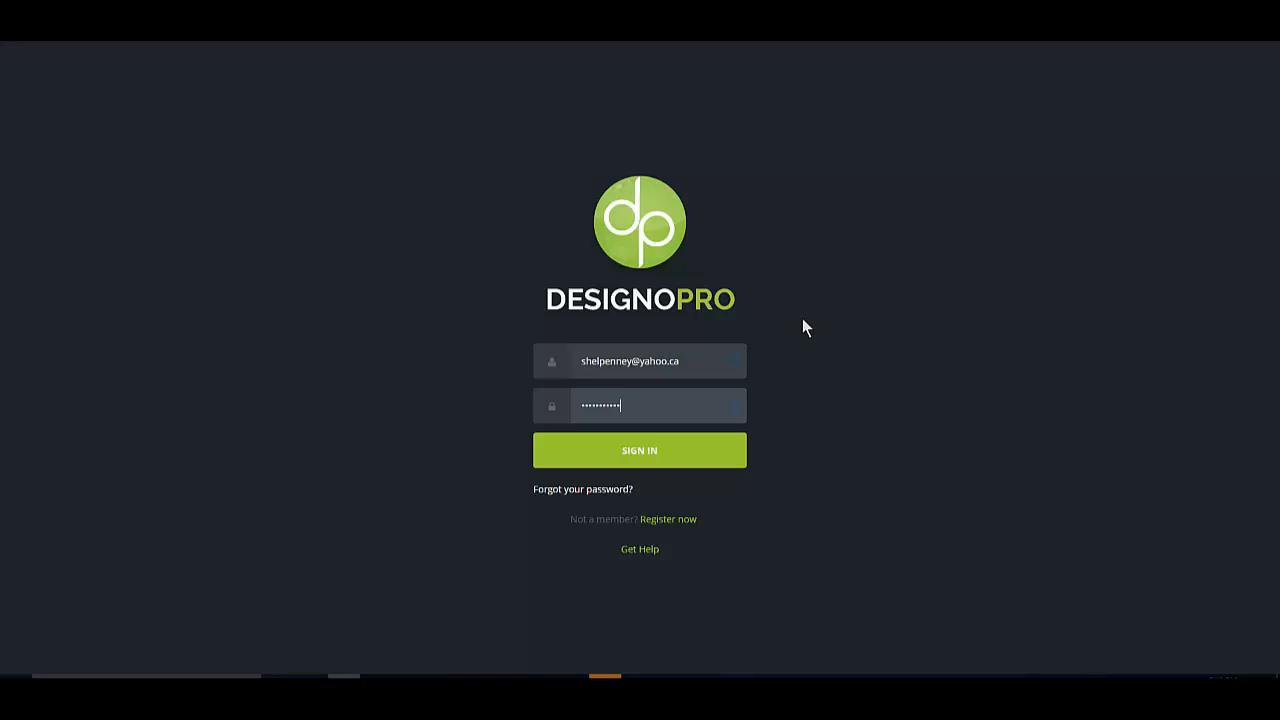
pyautogui.moveTo(795, 190)
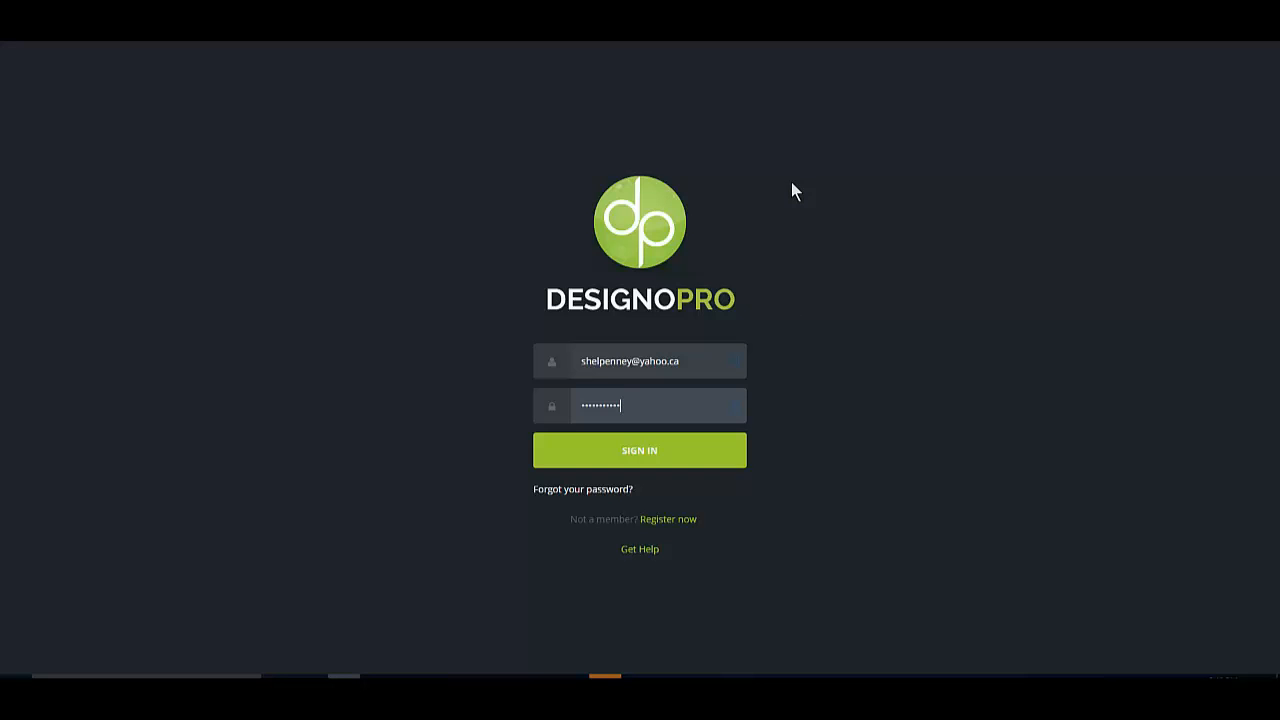
pyautogui.moveTo(764, 206)
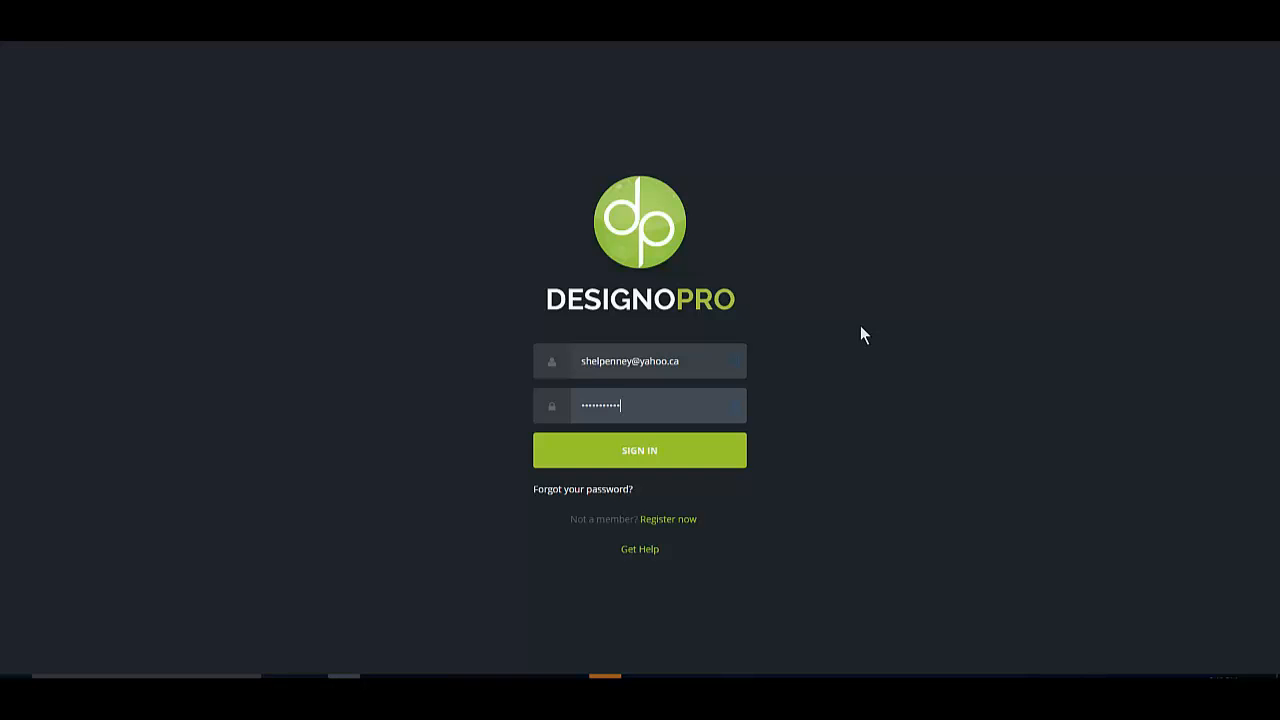
# Sign in to the Designo Pro account with the entered password.
pyautogui.write('•')
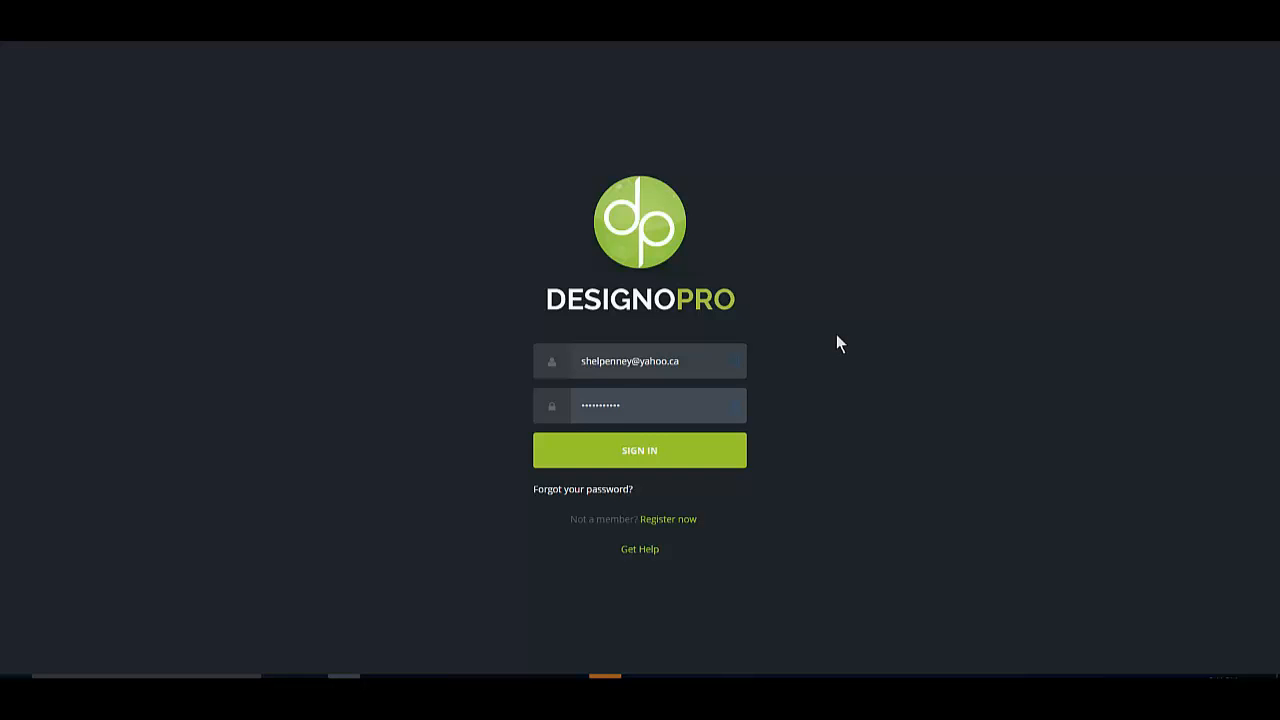
pyautogui.moveTo(872, 265)
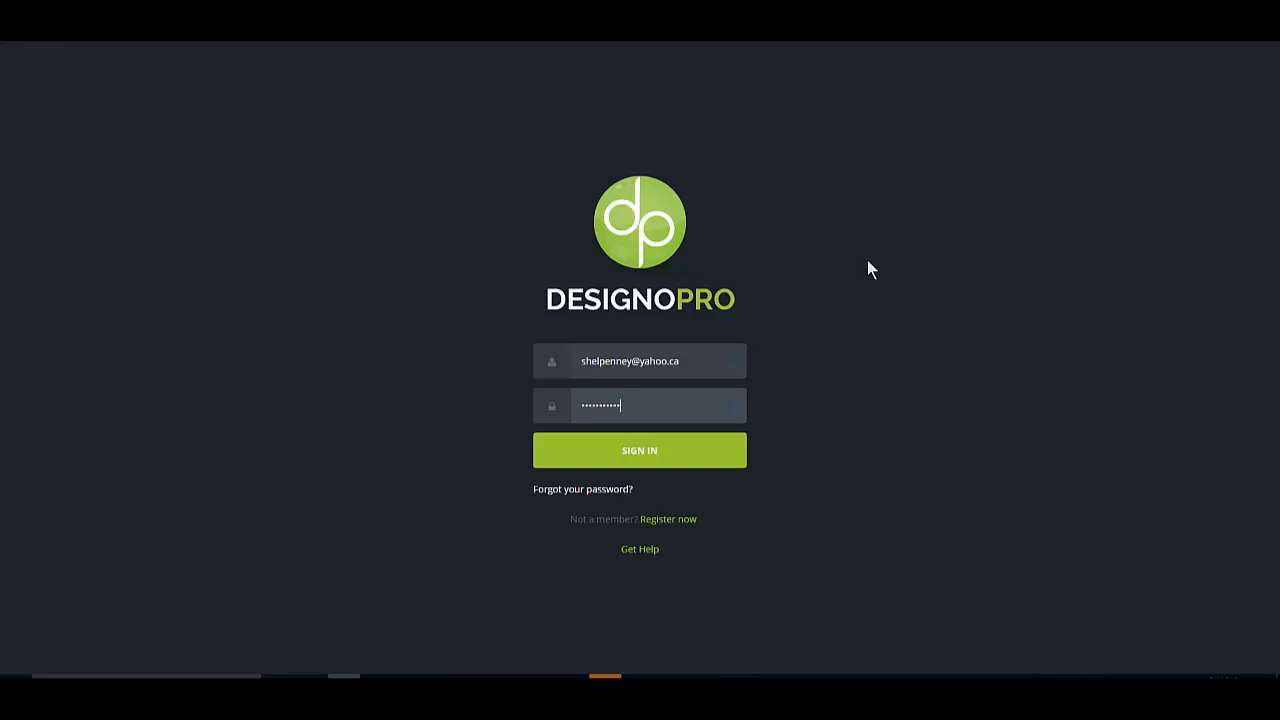
pyautogui.write('•')
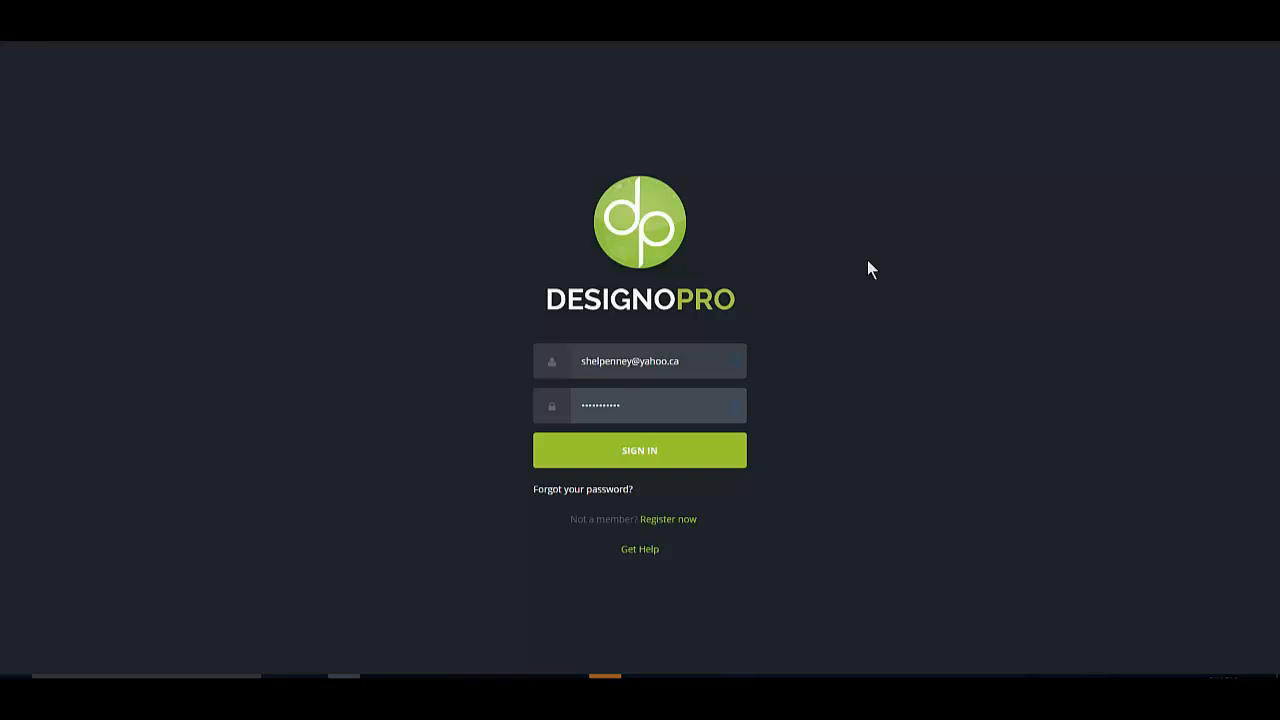
pyautogui.moveTo(911, 317)
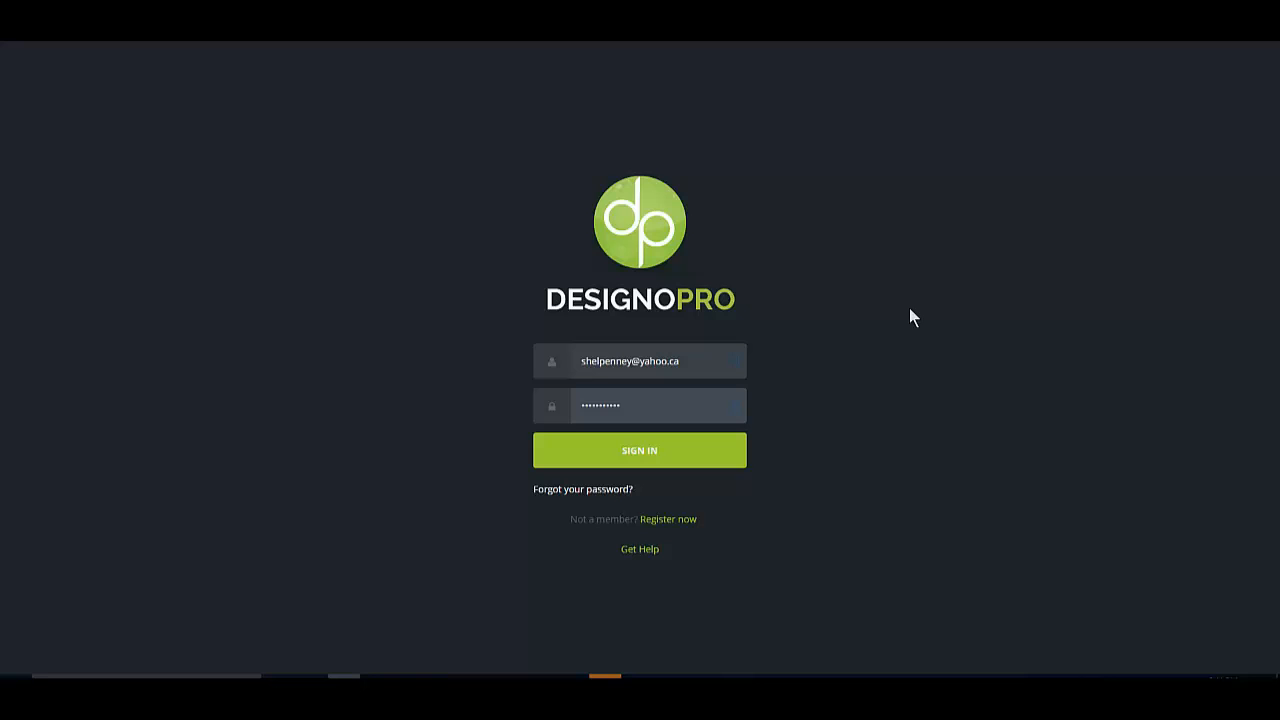
pyautogui.moveTo(894, 318)
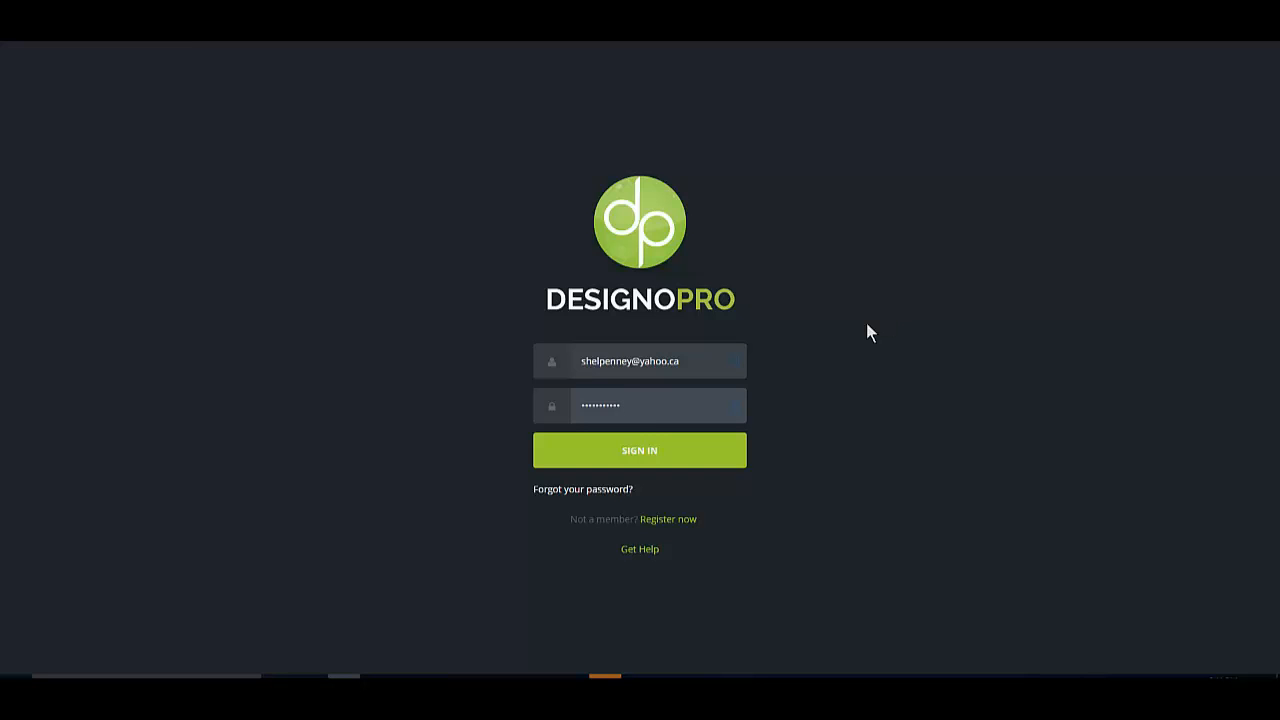
pyautogui.moveTo(909, 302)
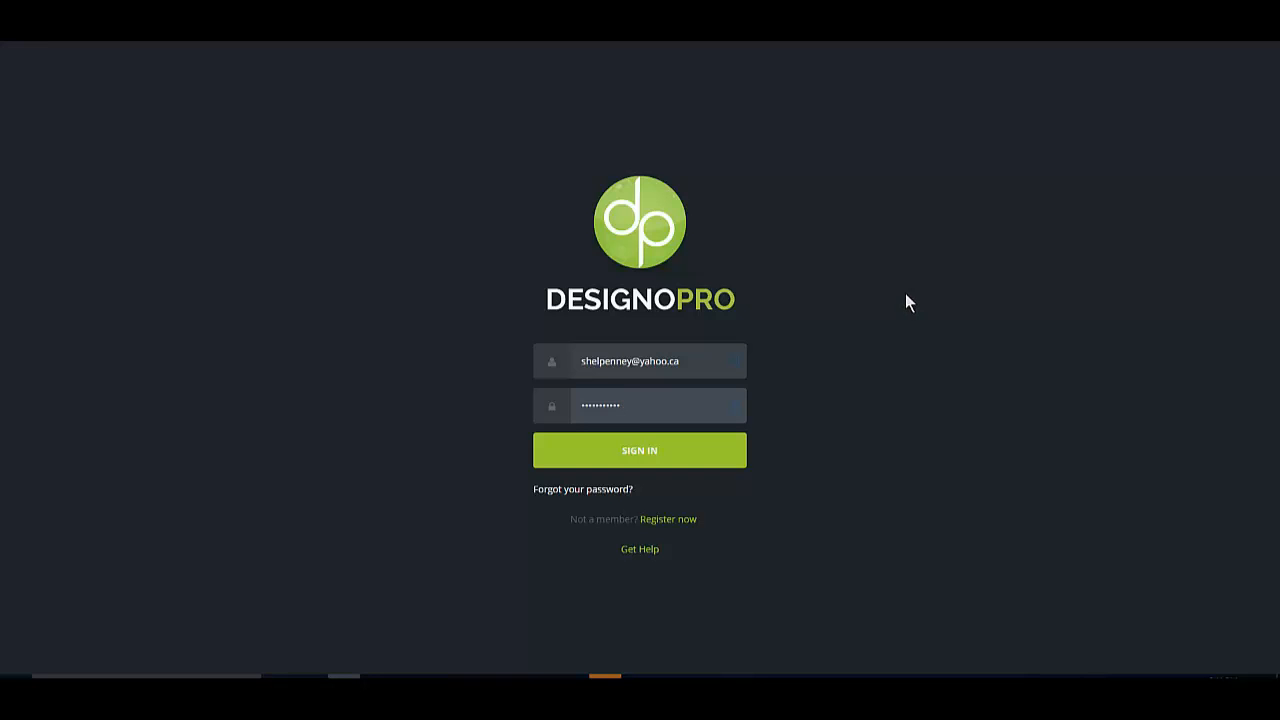
pyautogui.moveTo(390, 361)
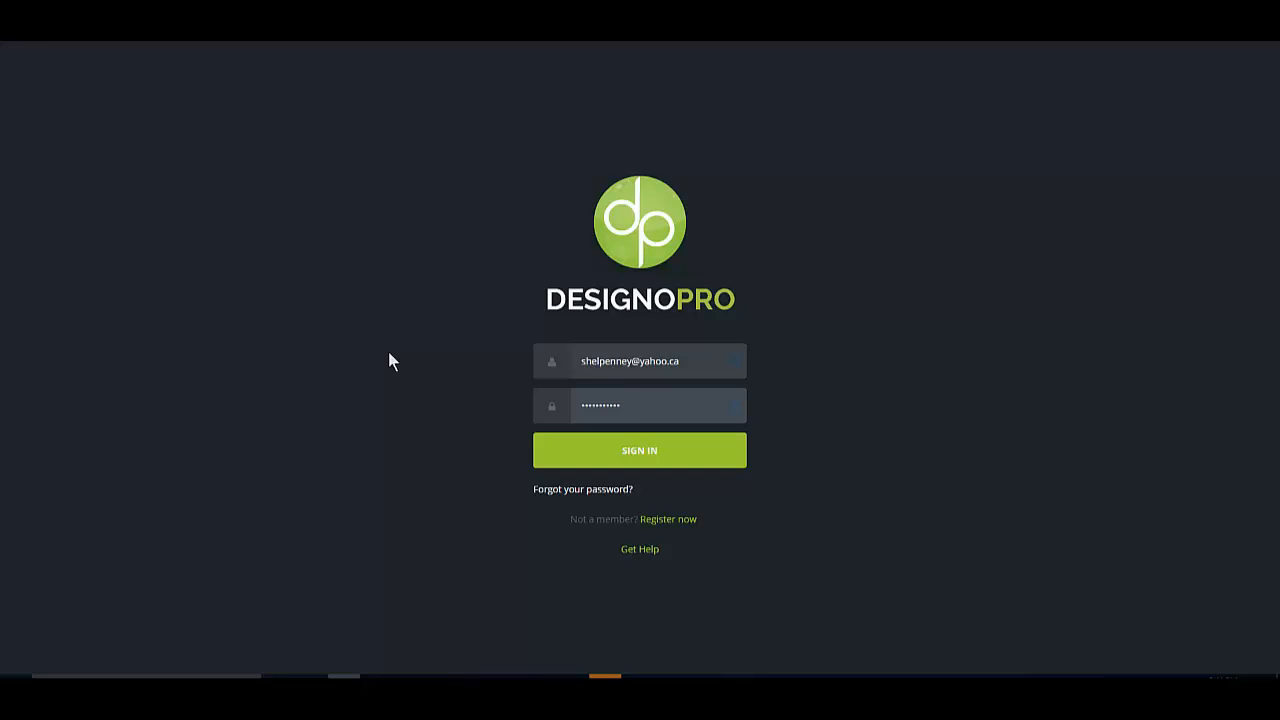
pyautogui.click(639, 450)
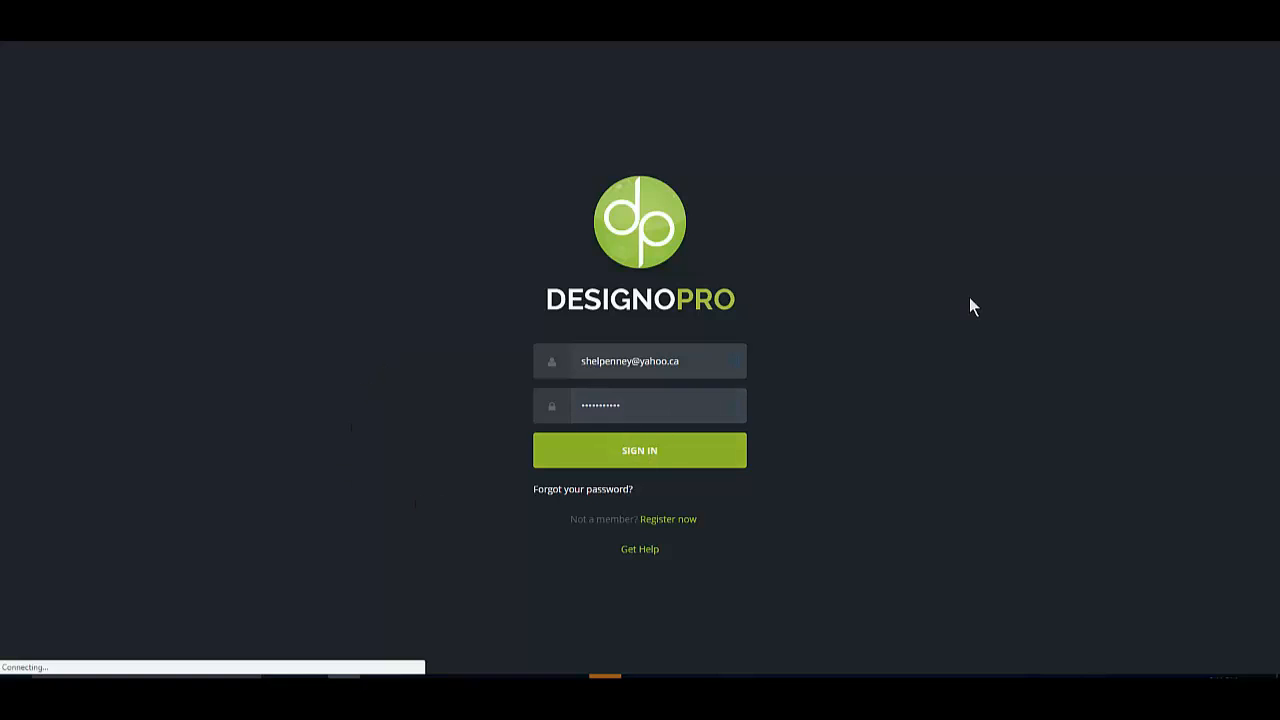
pyautogui.click(639, 450)
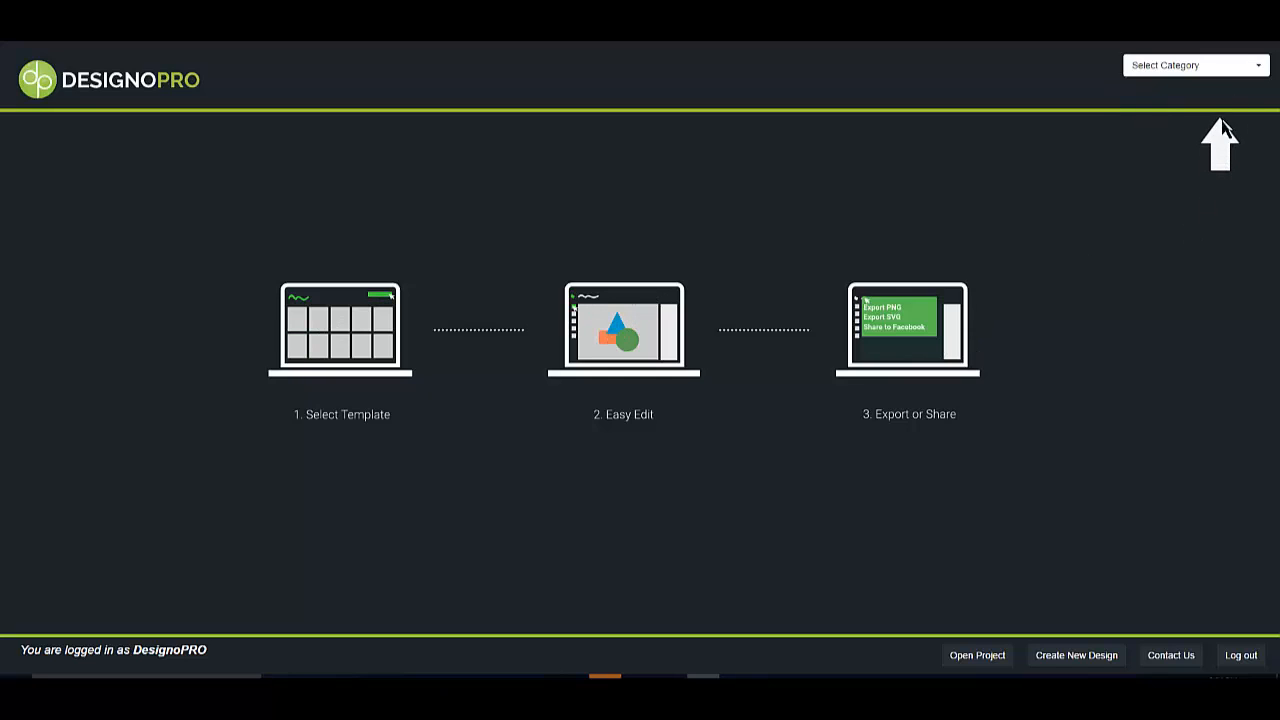
# Browse the template categories, showing Book Covers and then Quotes templates.
pyautogui.click(1195, 65)
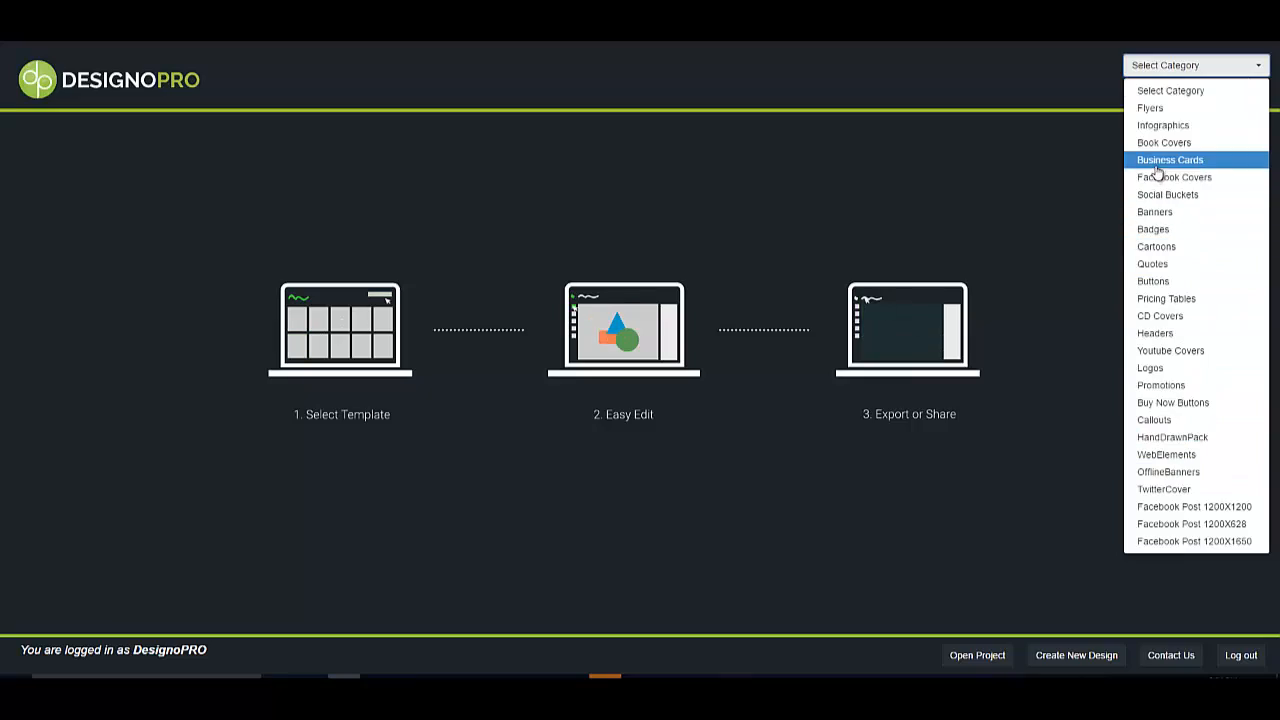
pyautogui.click(1164, 142)
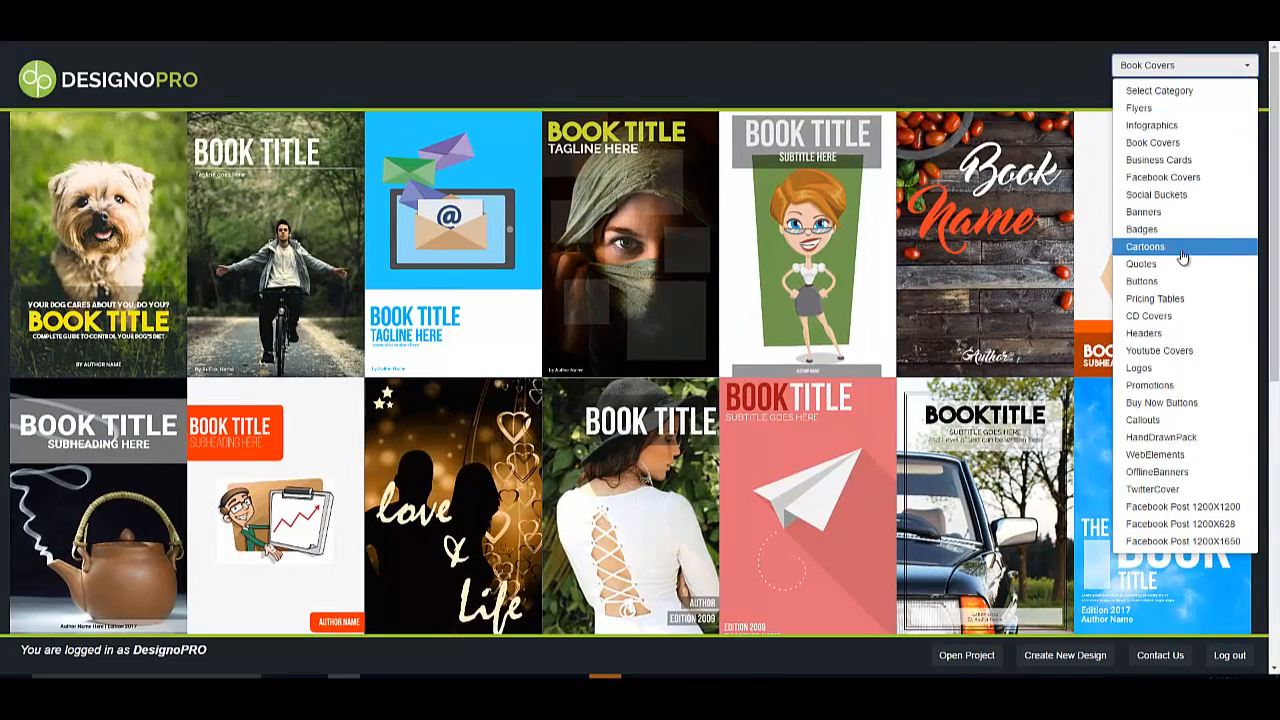
pyautogui.click(1141, 263)
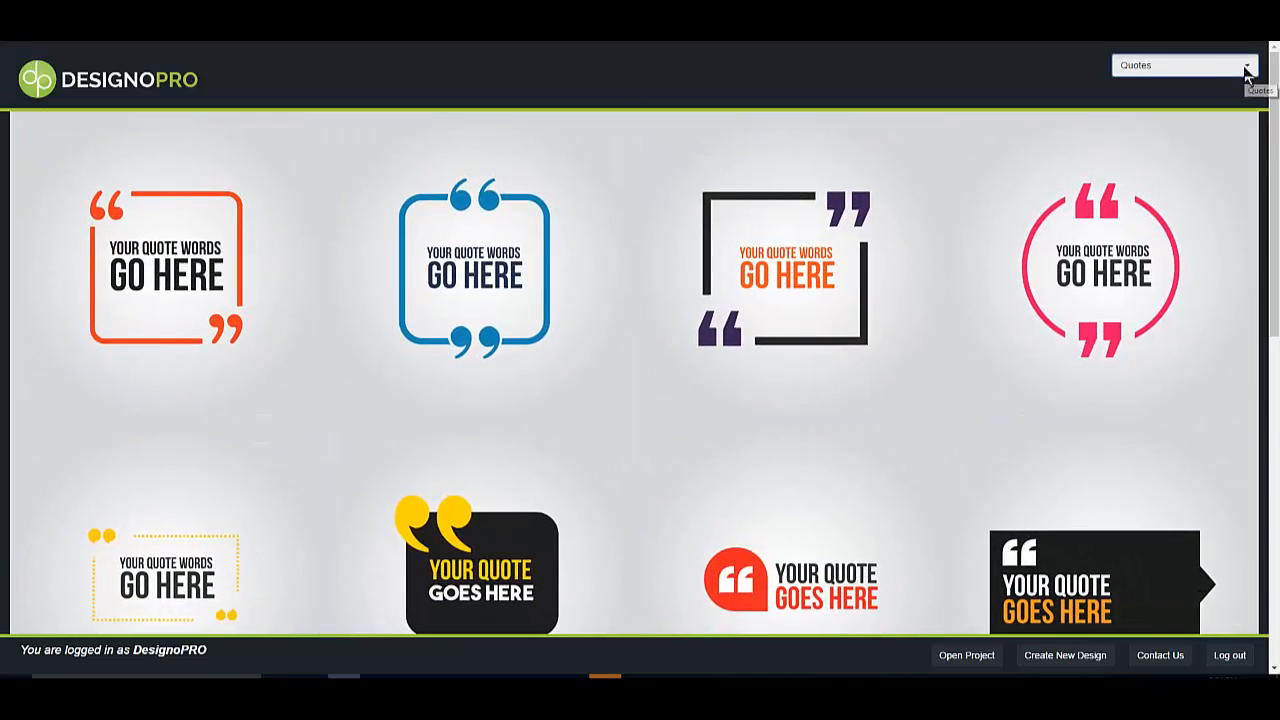
pyautogui.click(1245, 65)
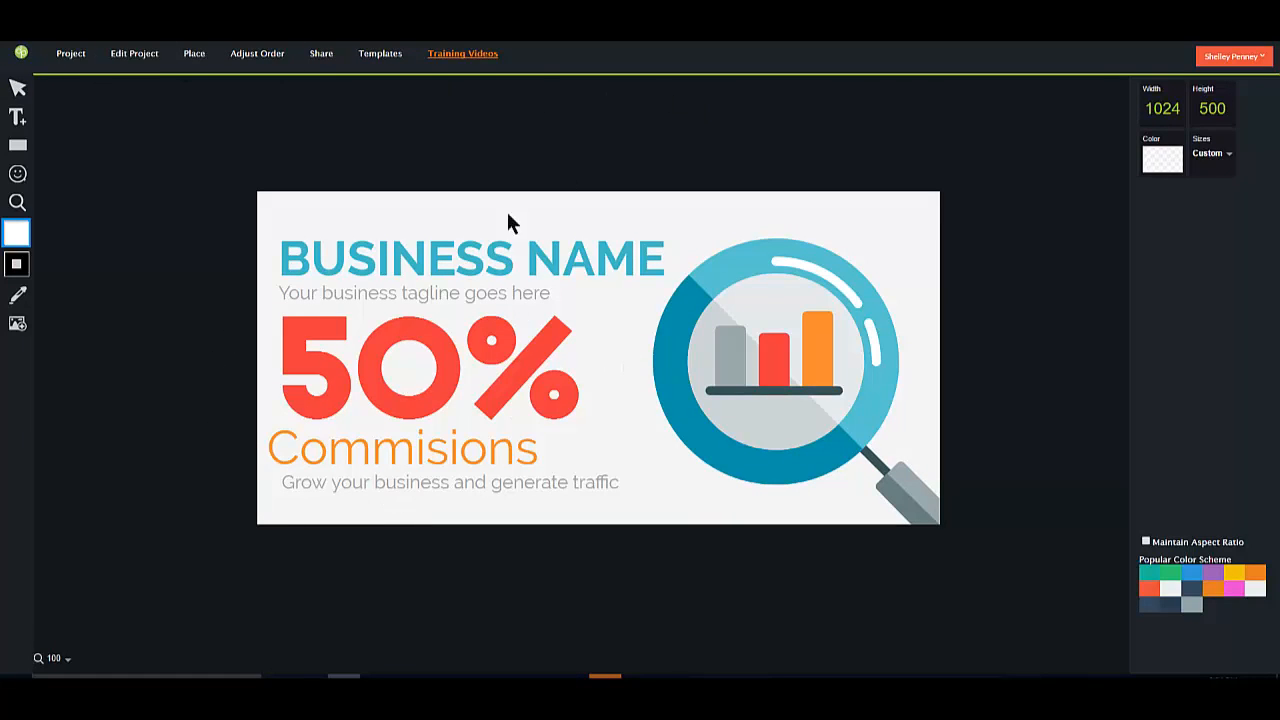
pyautogui.moveTo(458, 272)
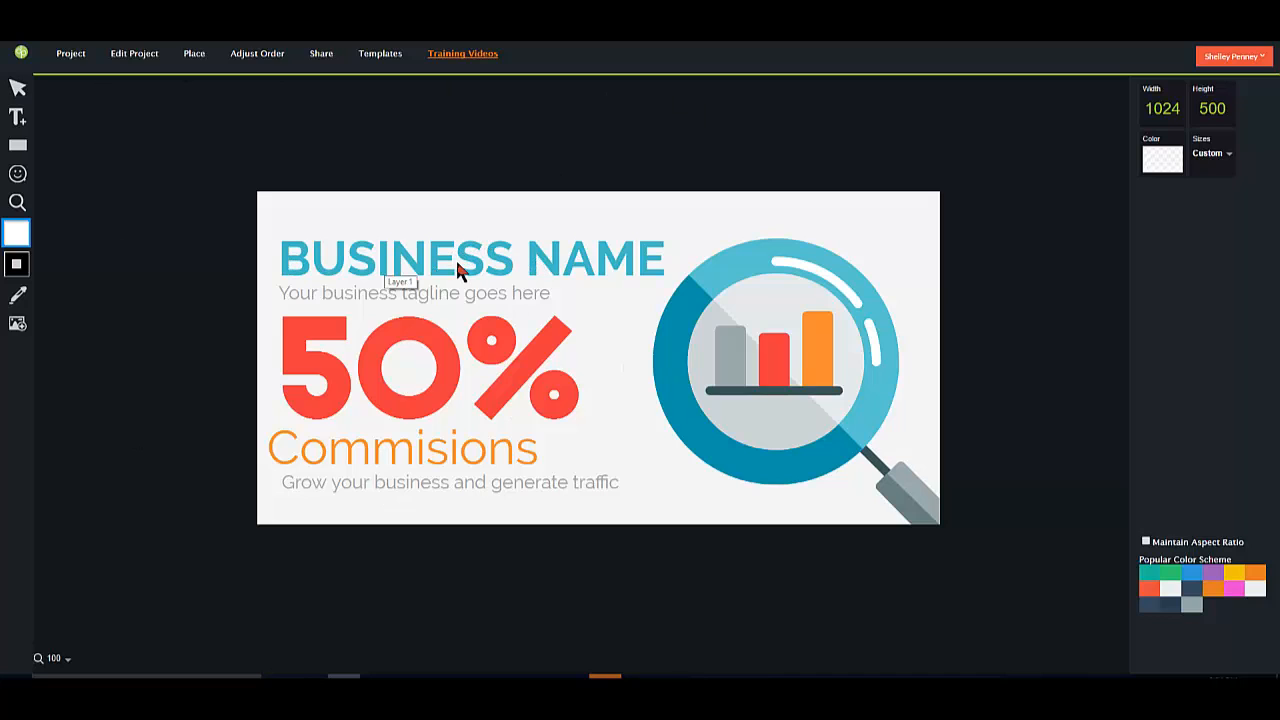
pyautogui.click(468, 258)
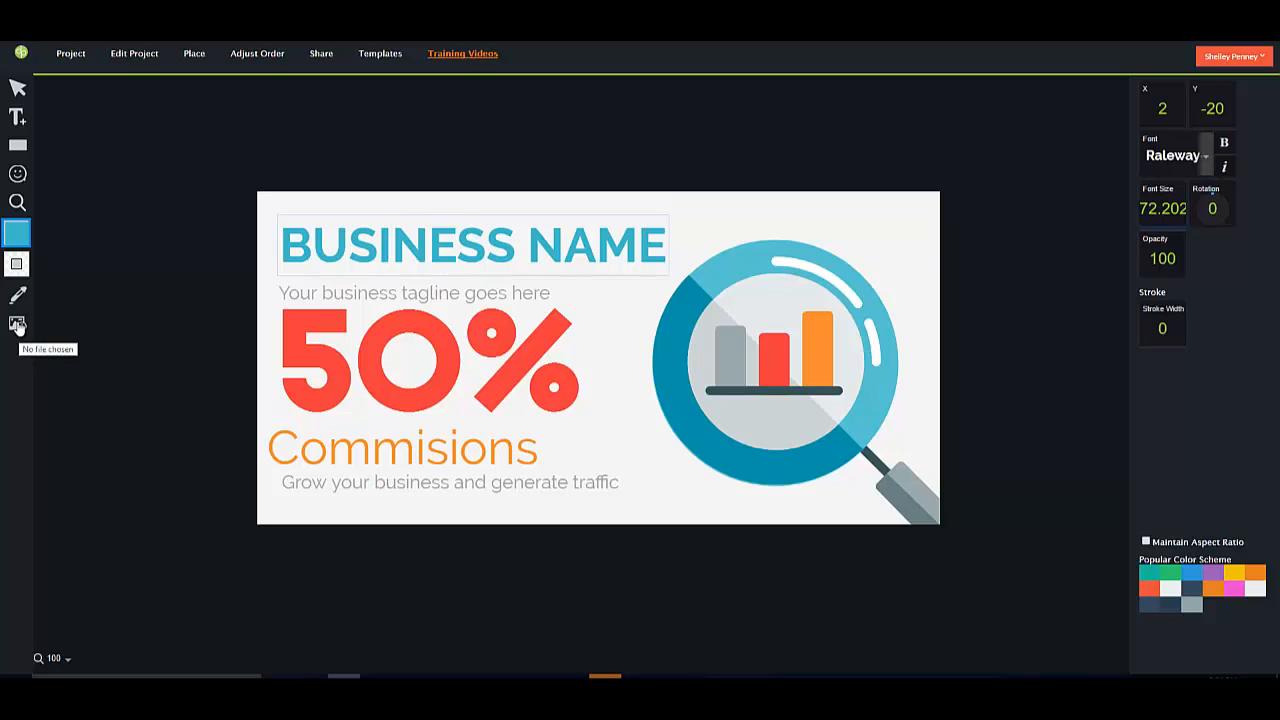
pyautogui.click(390, 245)
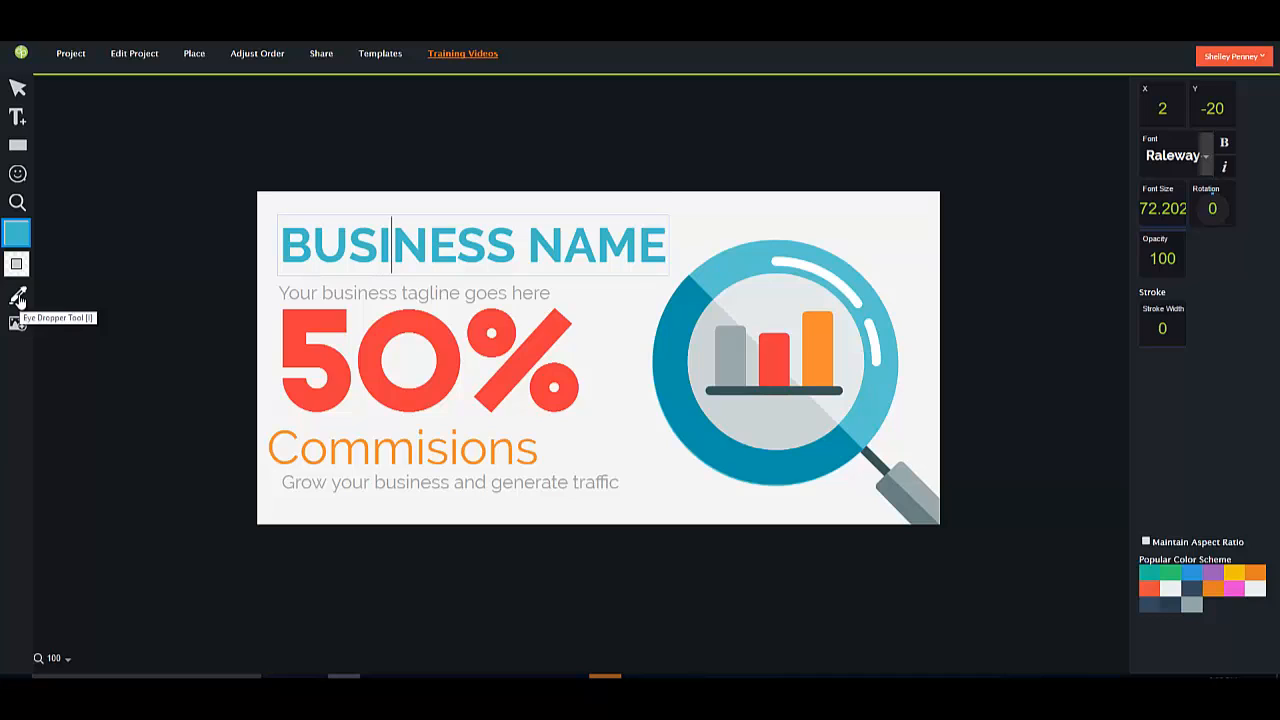
pyautogui.moveTo(17, 117)
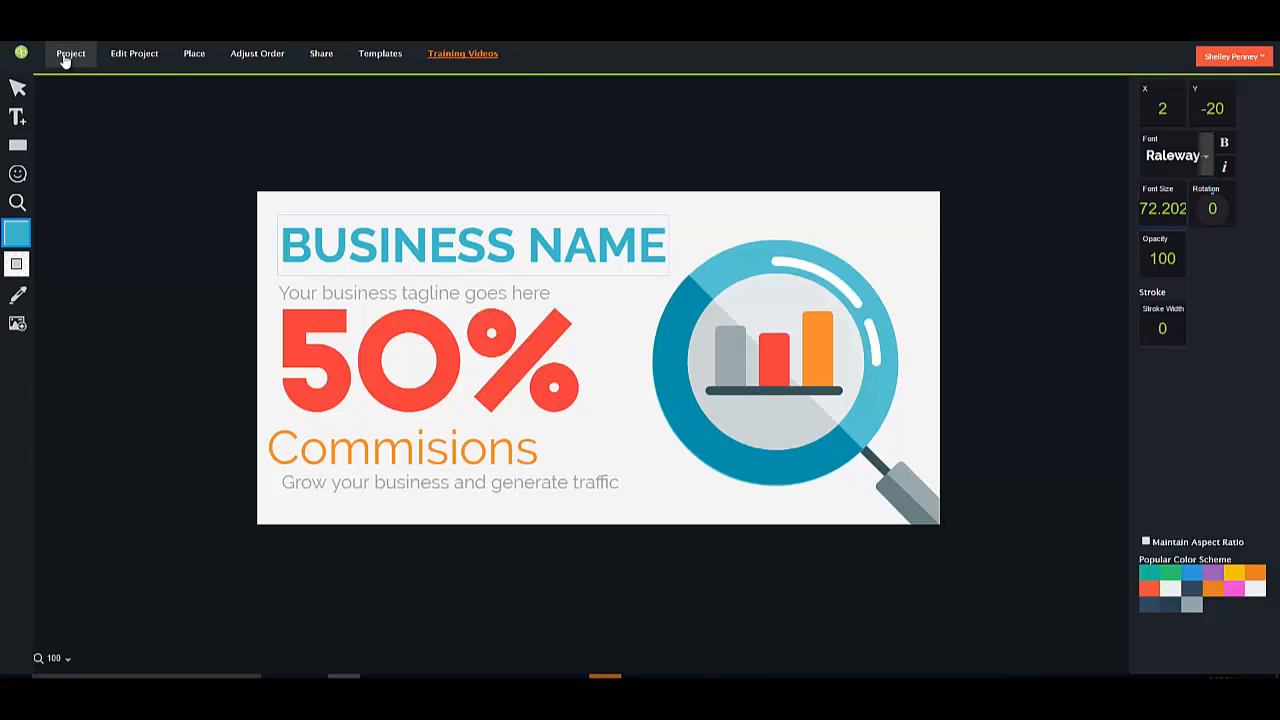
# Review the Project menu's save and export entries, then show the Edit Project commands.
pyautogui.click(70, 53)
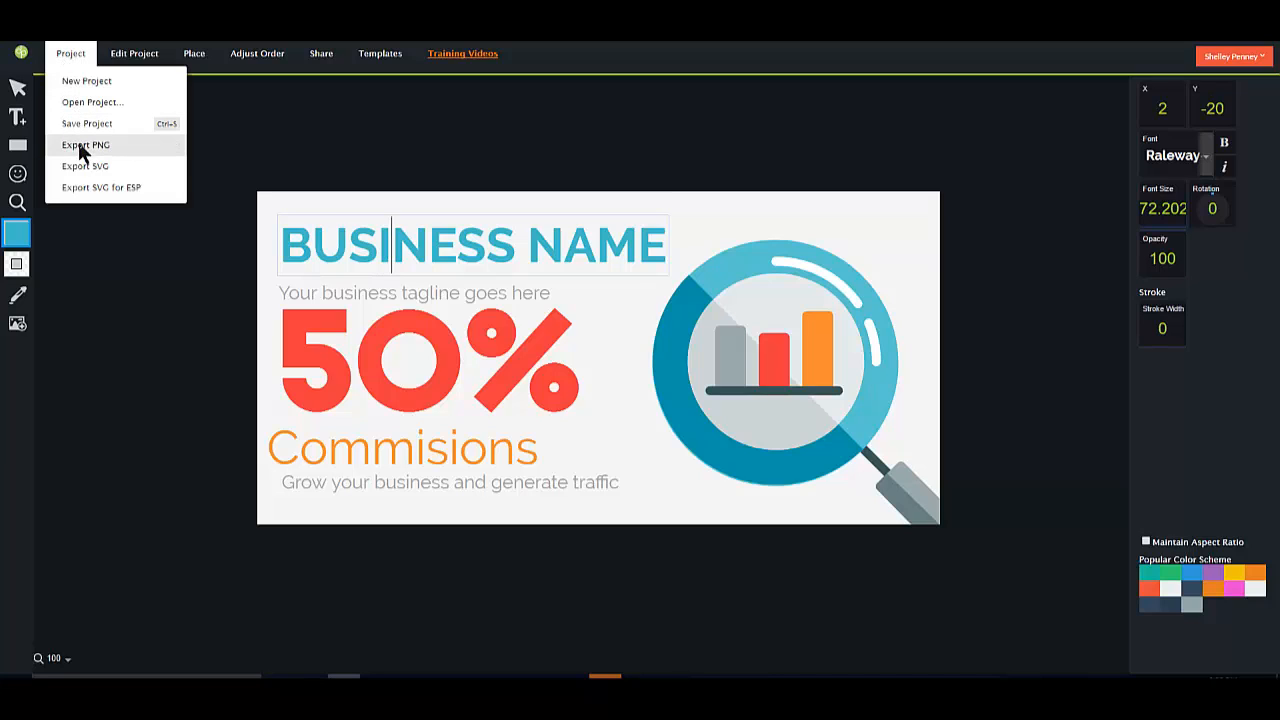
pyautogui.moveTo(95, 166)
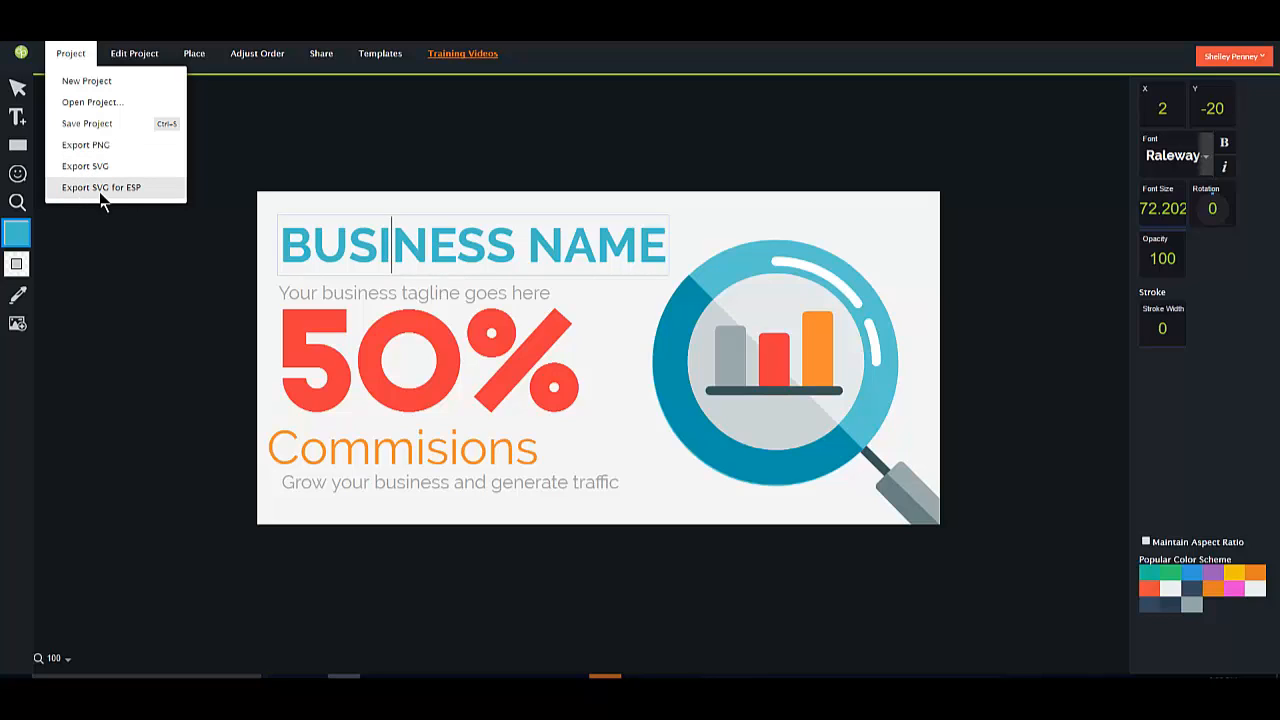
pyautogui.moveTo(150, 197)
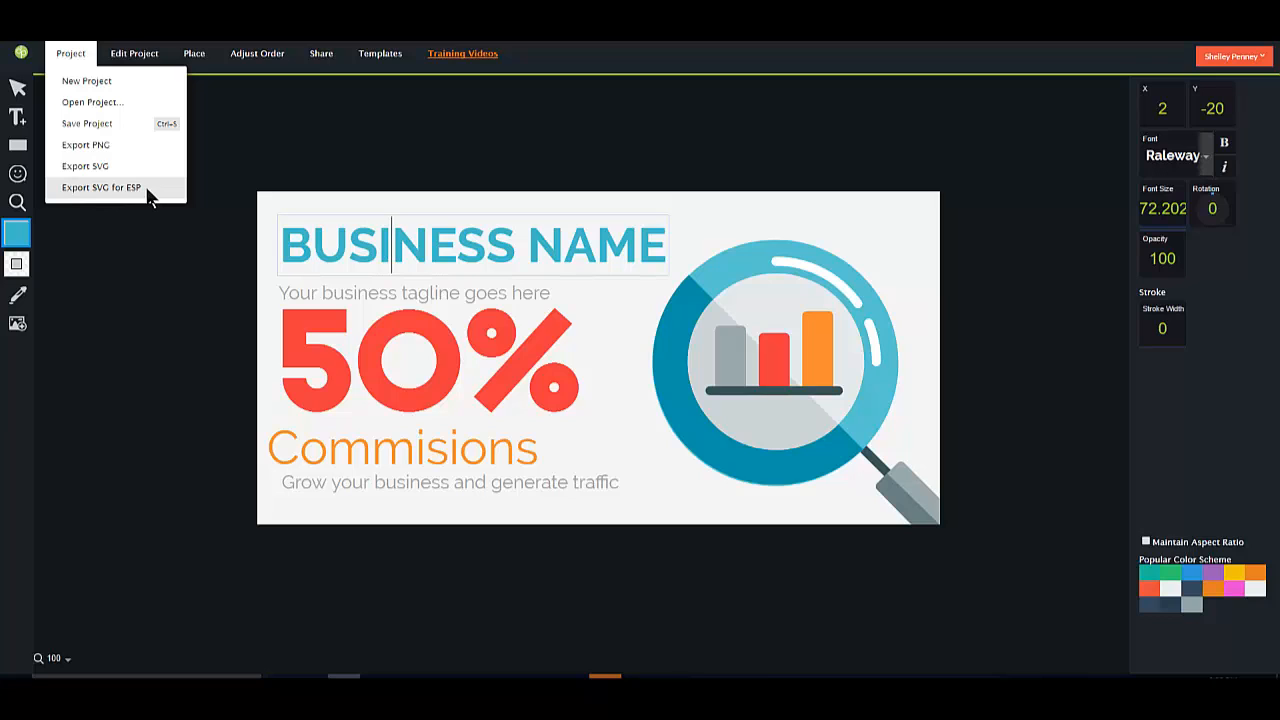
pyautogui.click(134, 53)
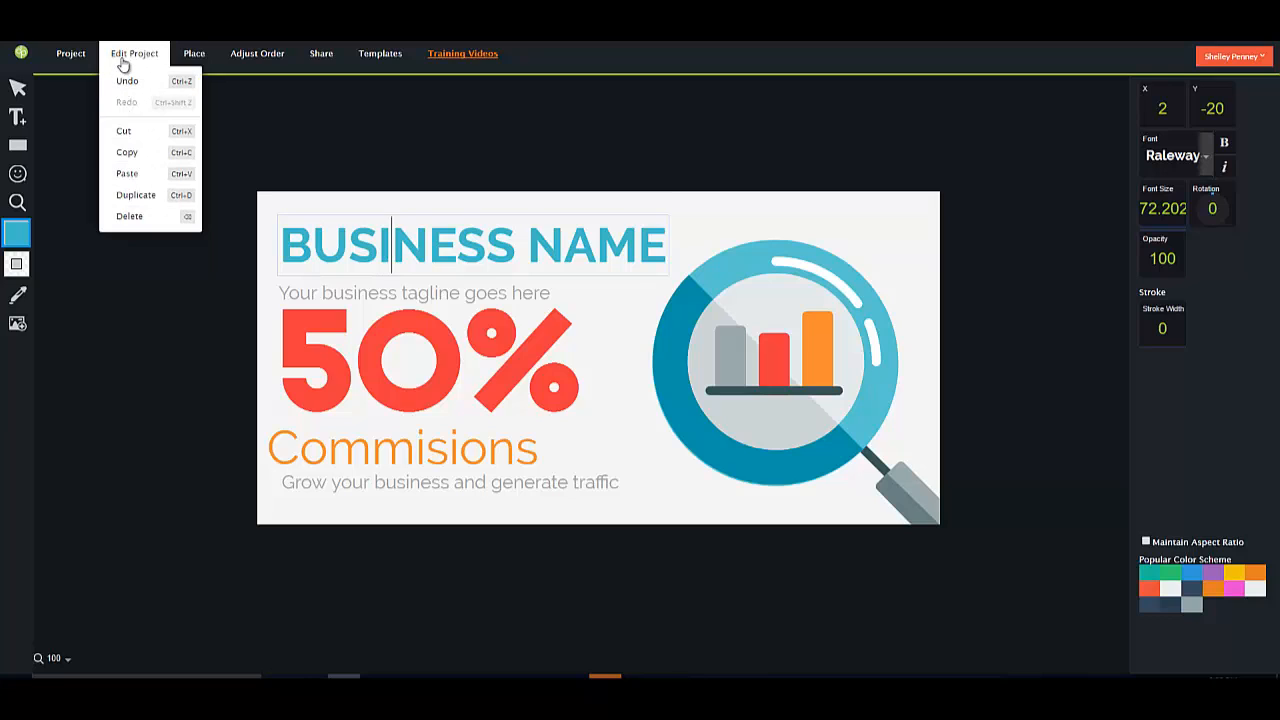
pyautogui.click(194, 53)
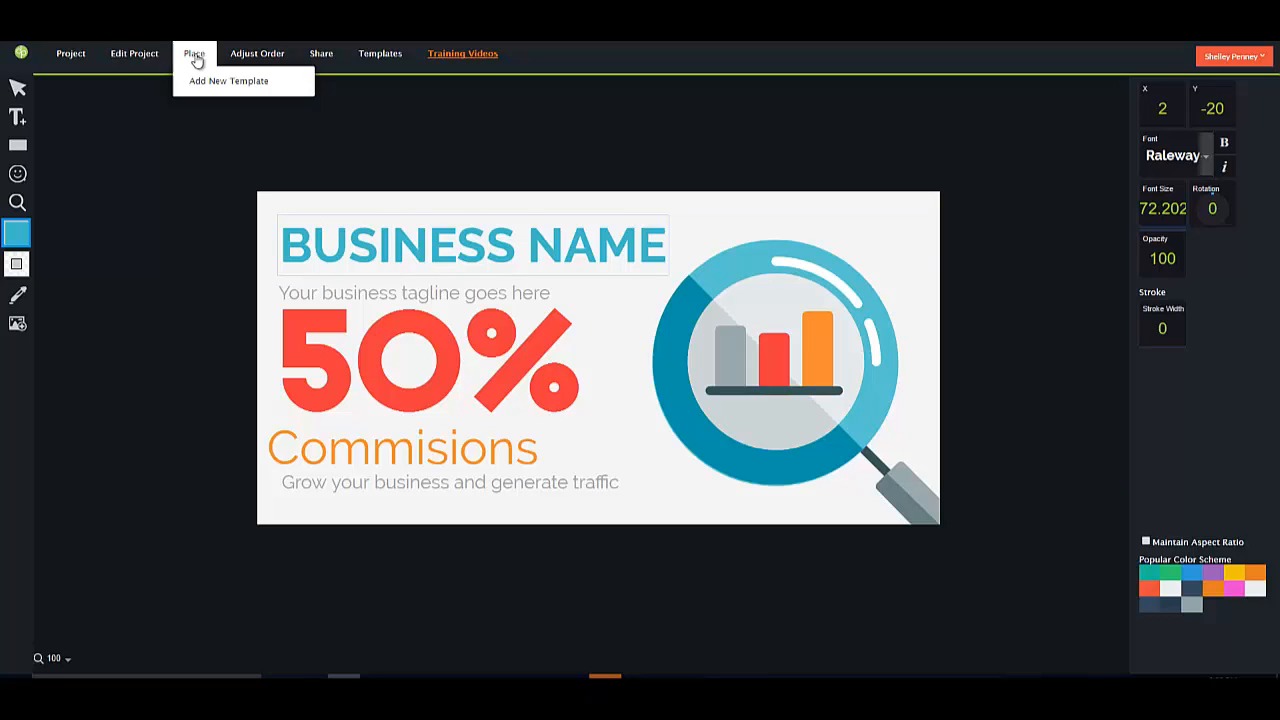
pyautogui.moveTo(228, 81)
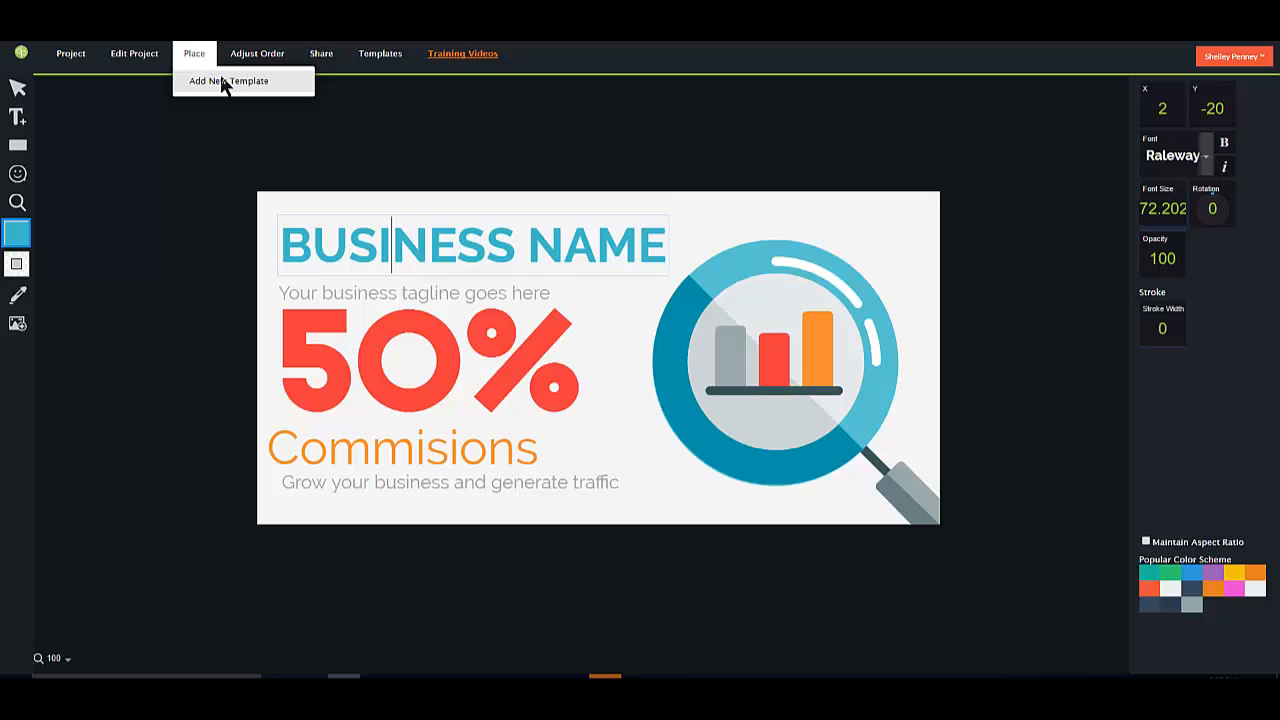
pyautogui.click(228, 81)
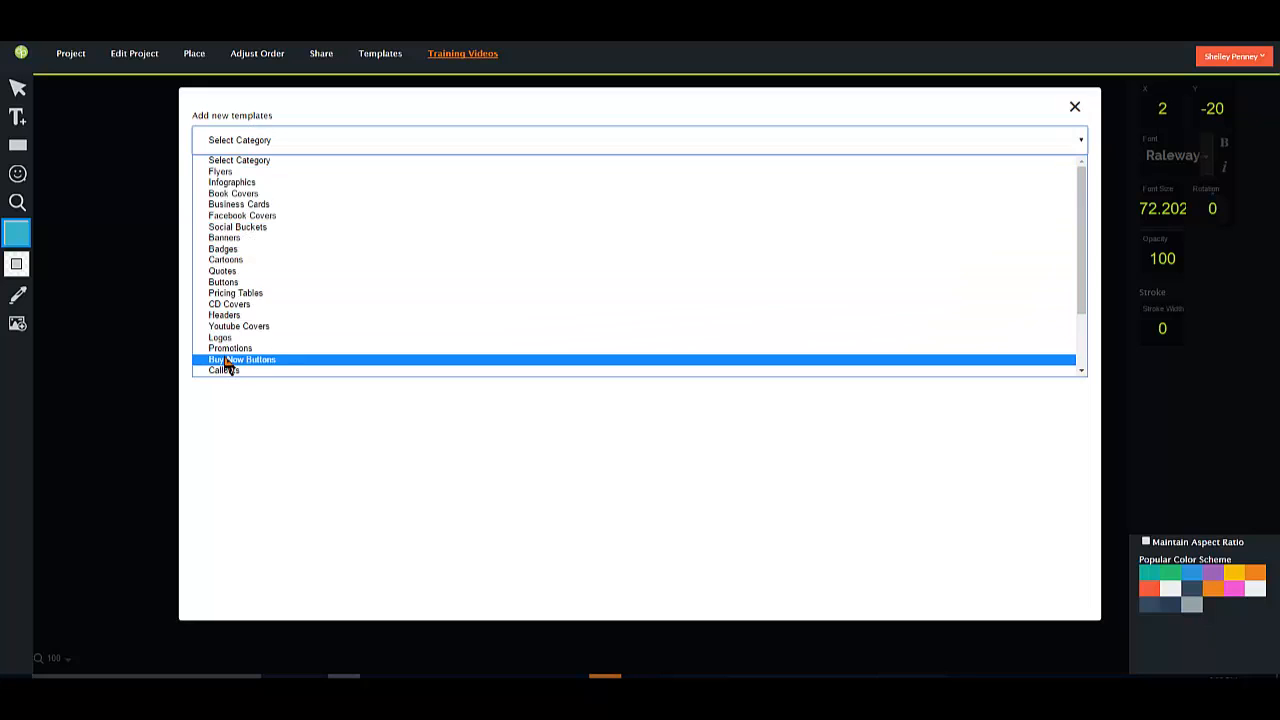
pyautogui.click(242, 359)
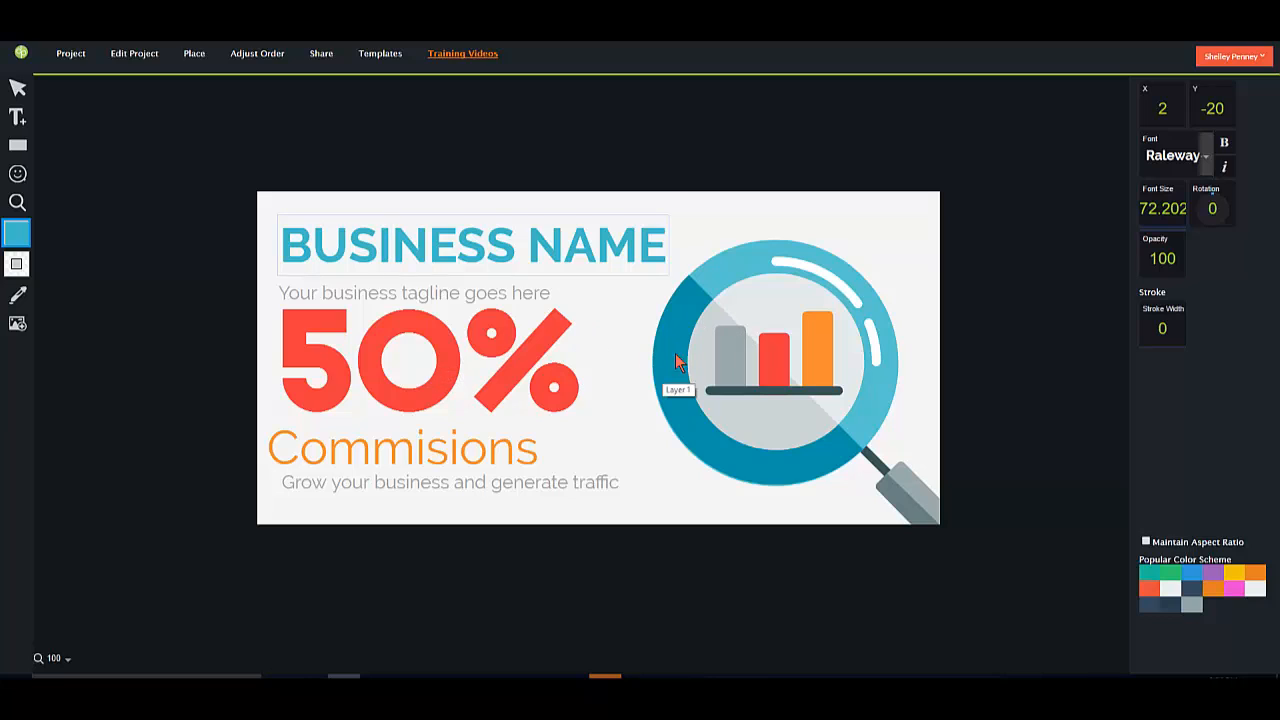
# Show the Adjust Order, Share and Templates menus in turn.
pyautogui.click(257, 53)
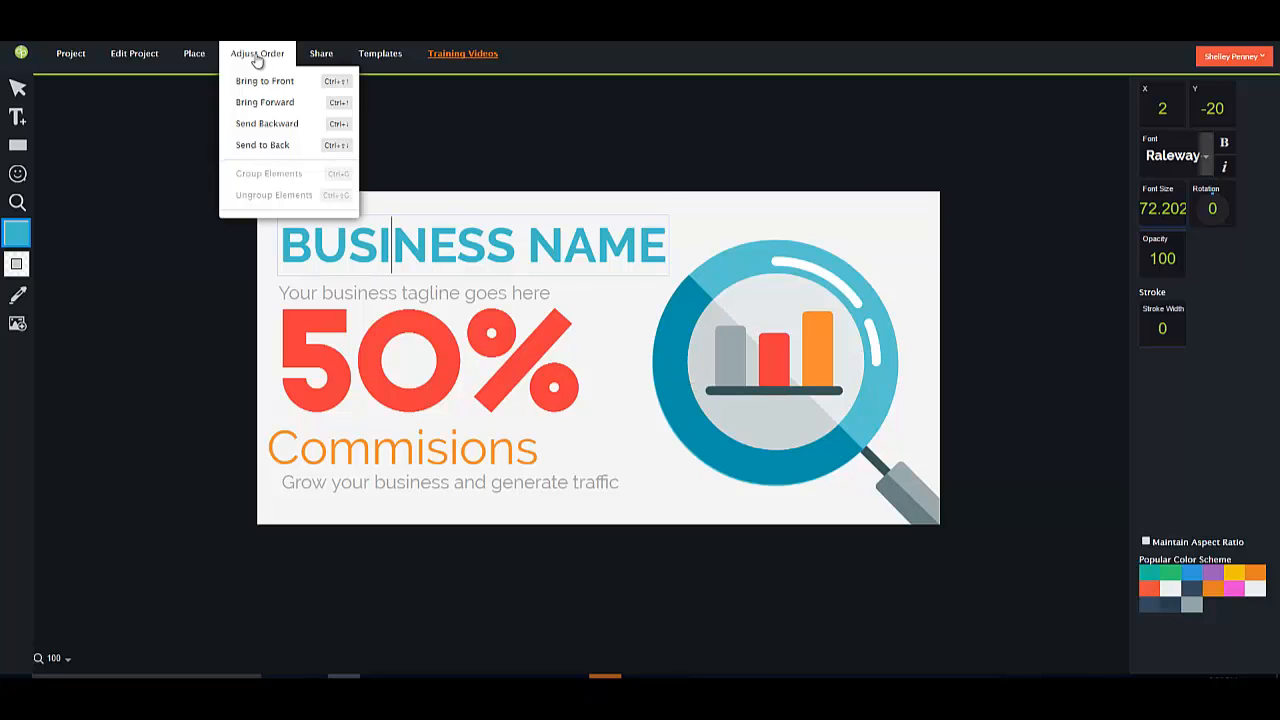
pyautogui.click(321, 53)
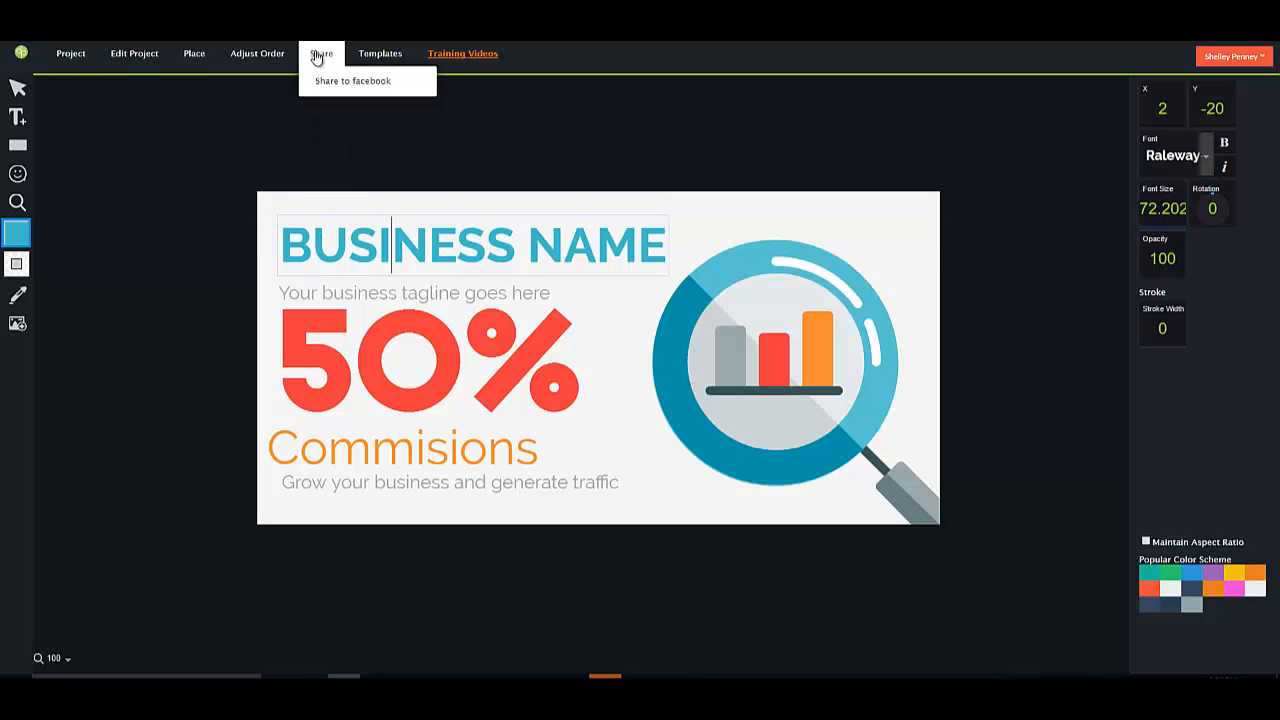
pyautogui.moveTo(353, 81)
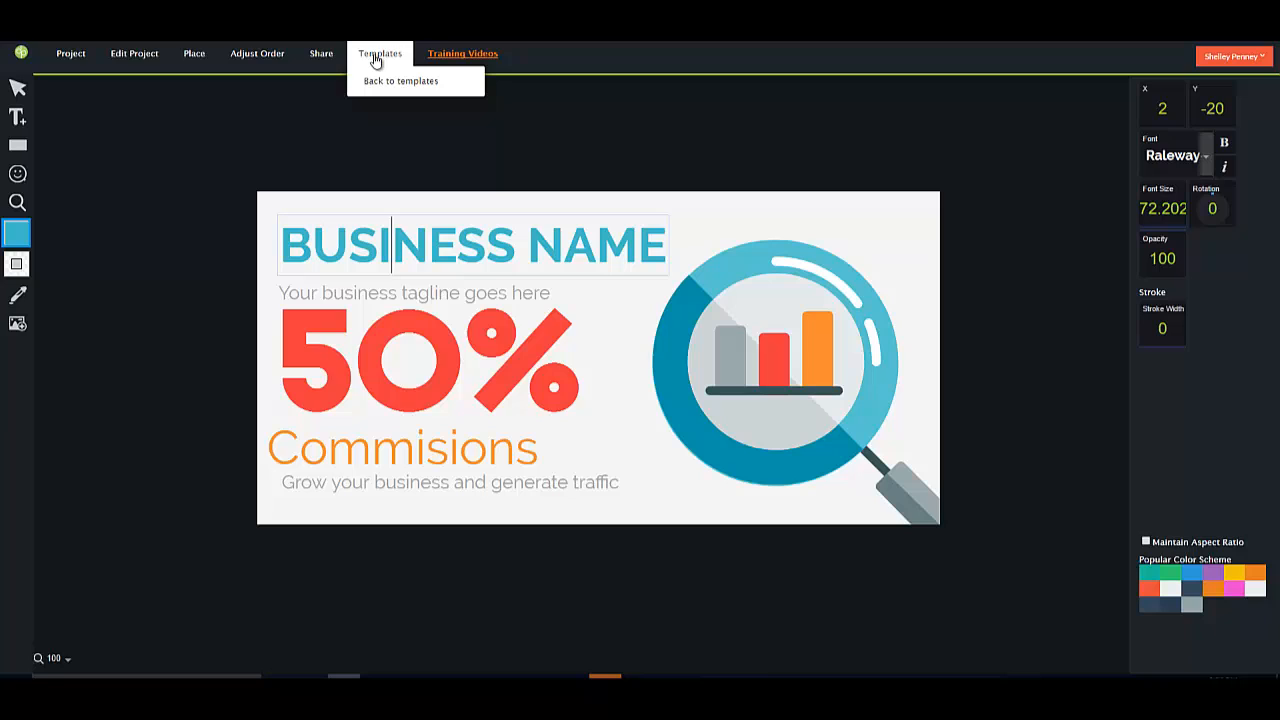
pyautogui.click(462, 53)
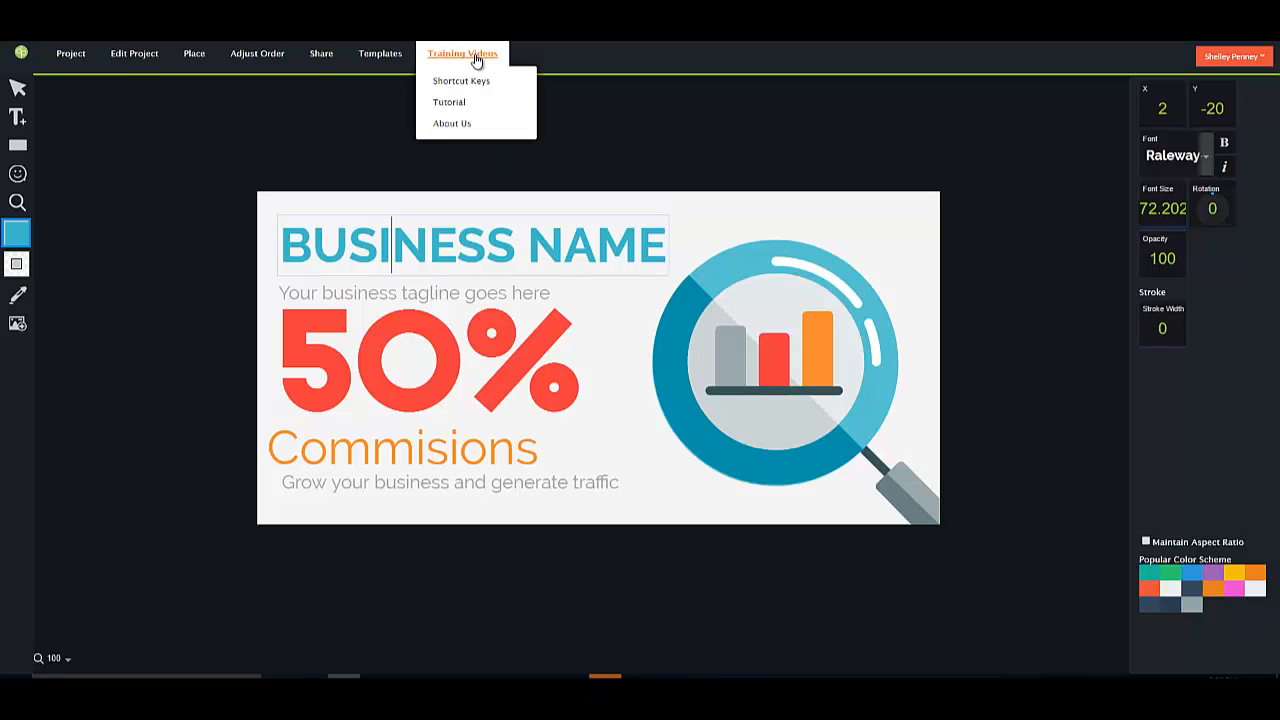
pyautogui.moveTo(267, 181)
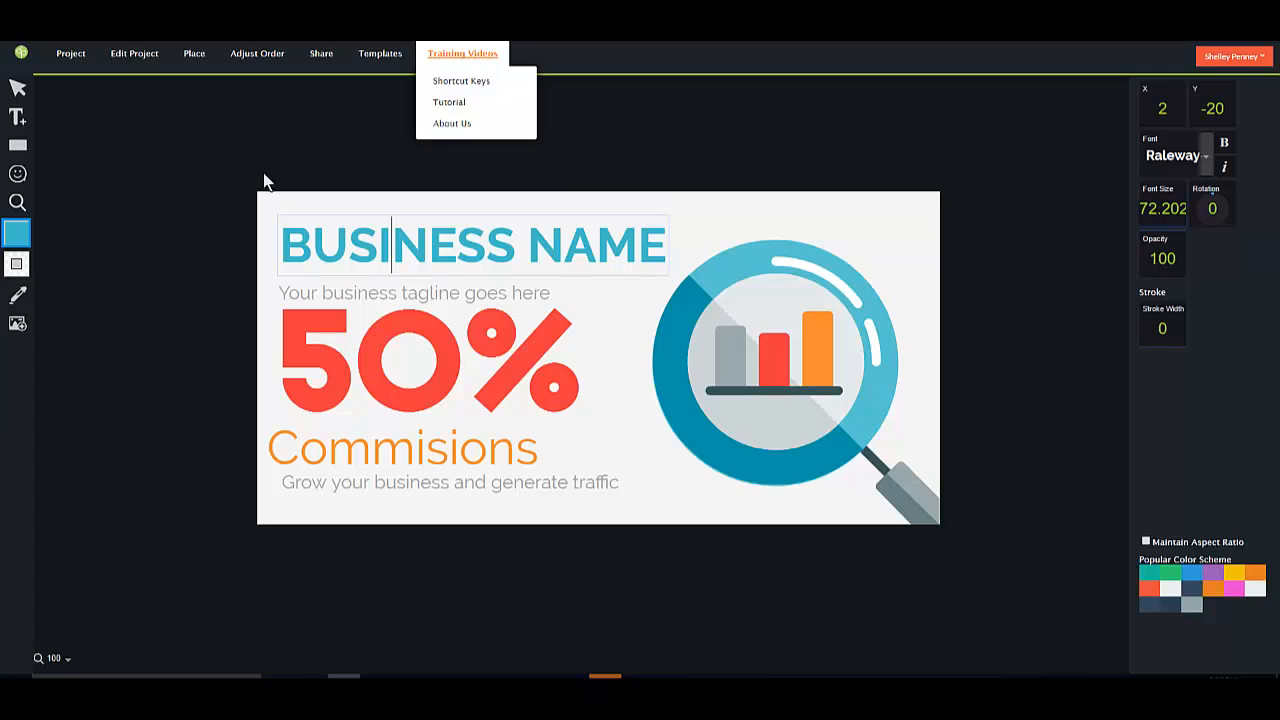
pyautogui.moveTo(135, 210)
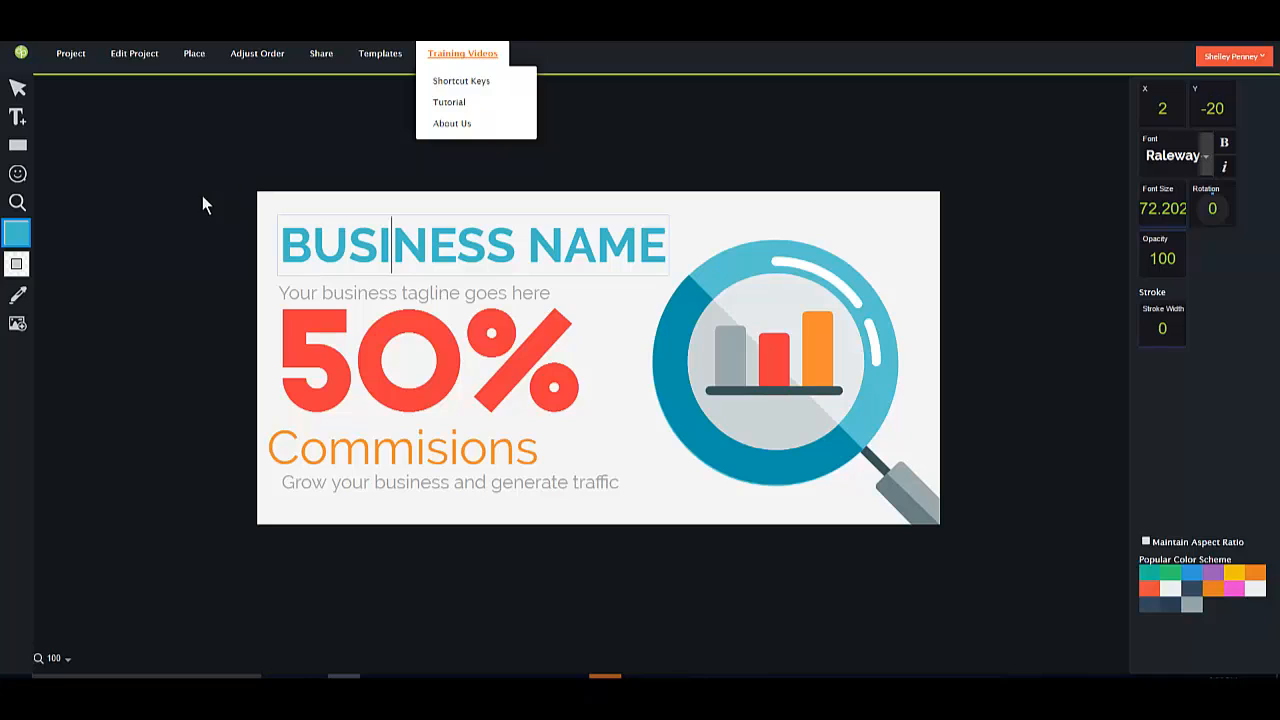
pyautogui.moveTo(833, 175)
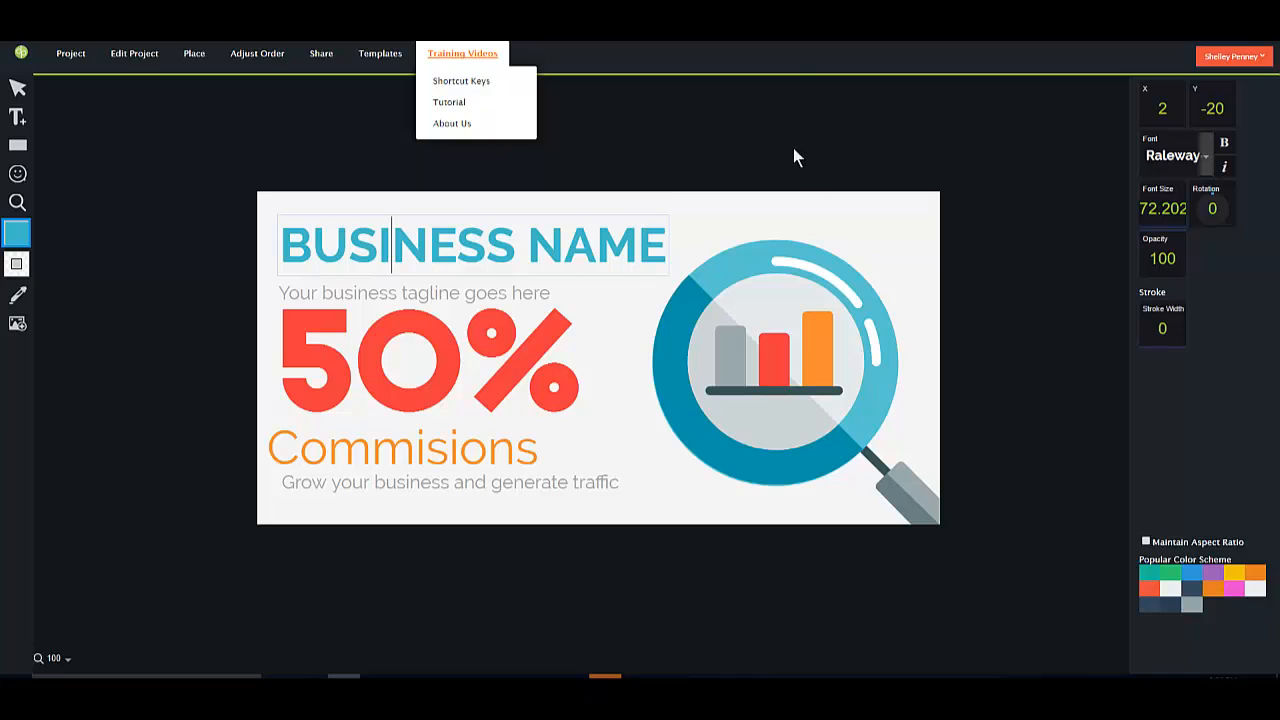
pyautogui.moveTo(793, 158)
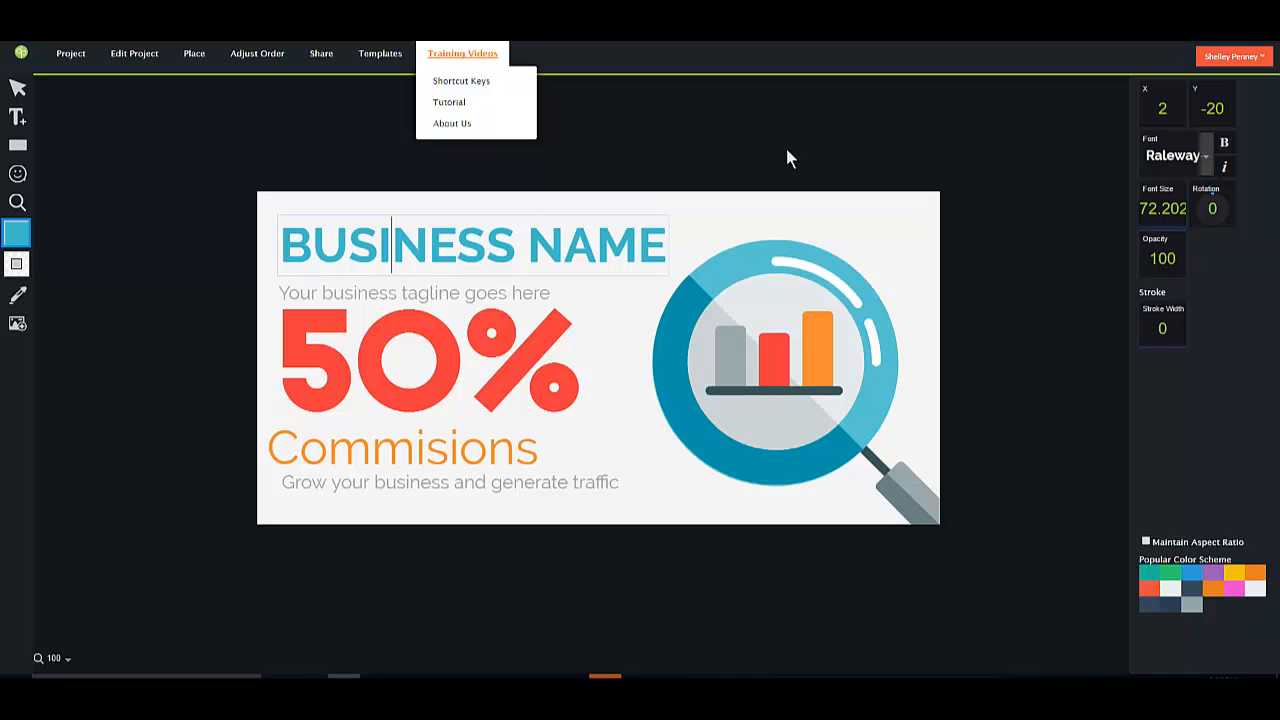